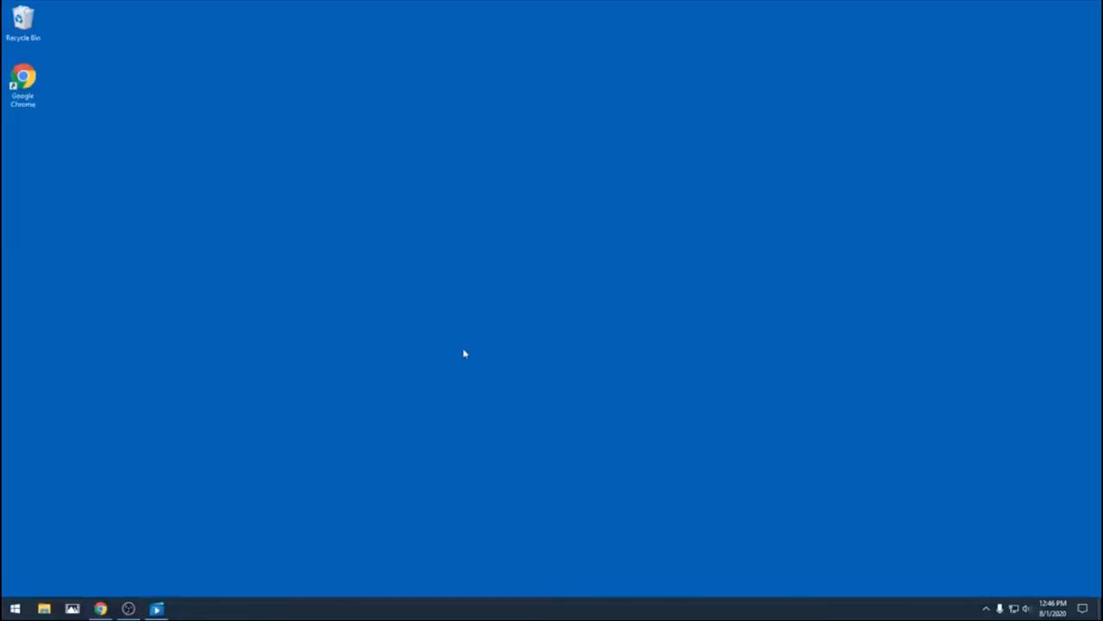
Bring the CNBC Apple 4-for-1 split article forward and scroll back to its headline and Key Points.
click(102, 606)
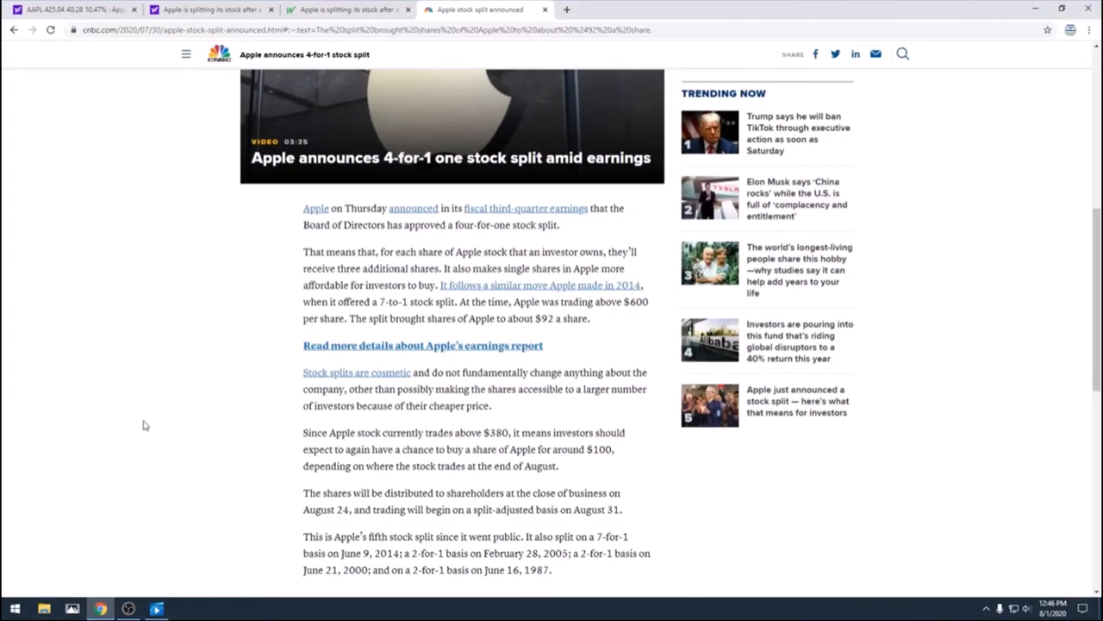
scroll(up, 3)
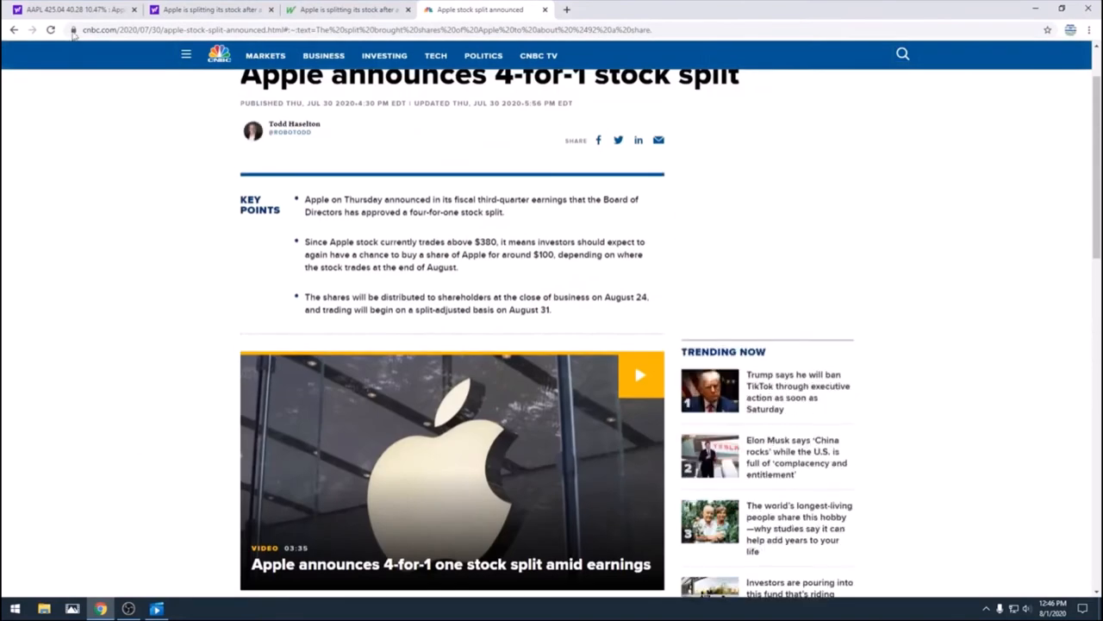
click(83, 14)
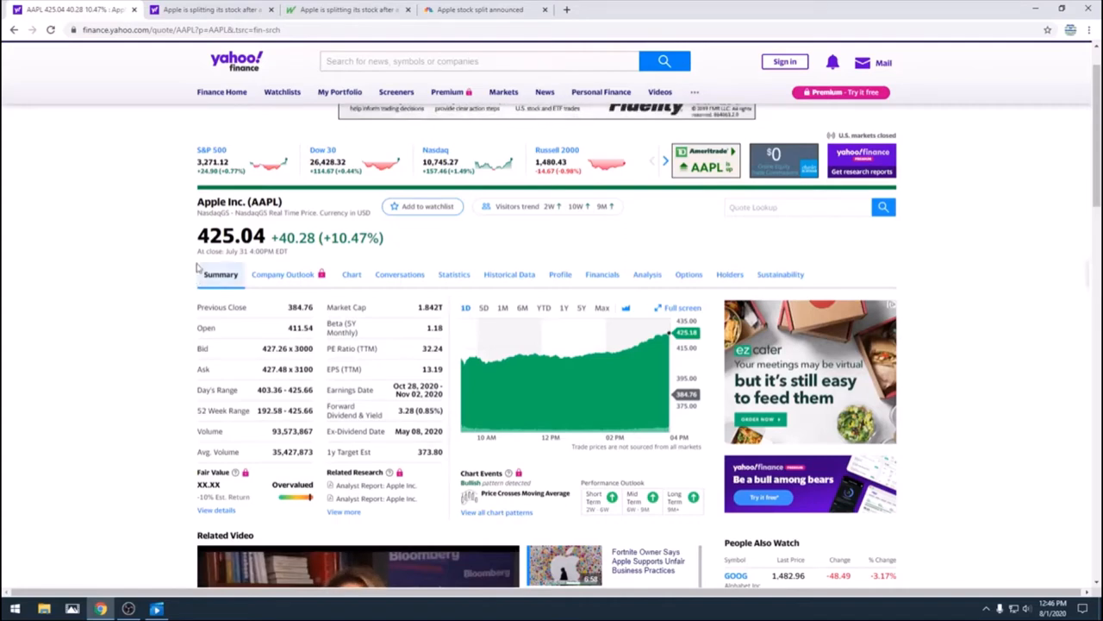
drag(206, 238, 306, 238)
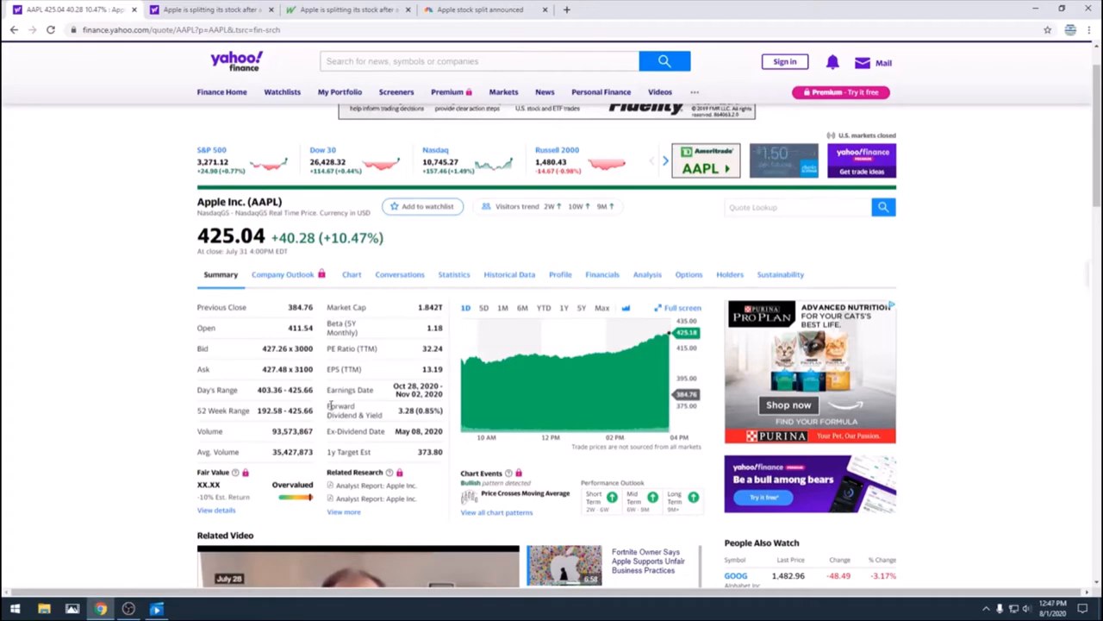
double_click(358, 410)
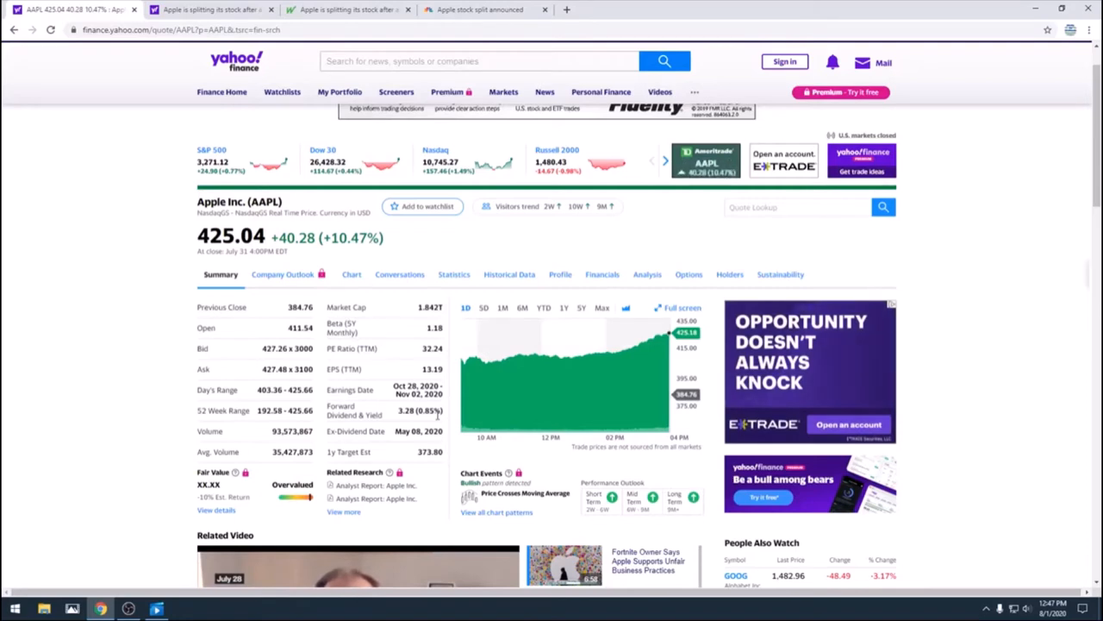
mouse_move(86, 302)
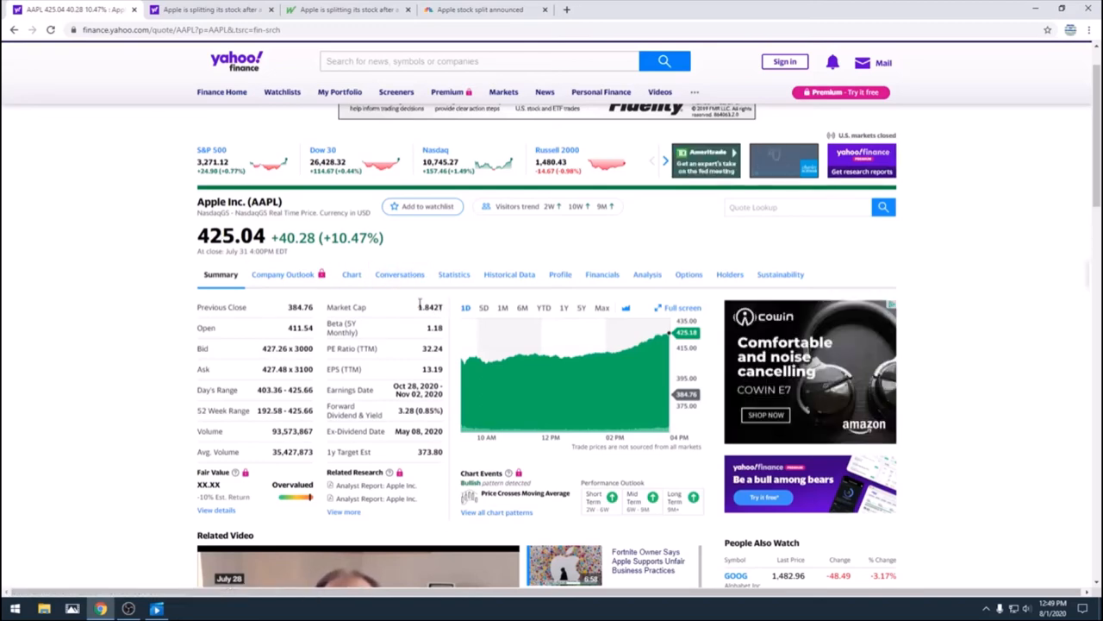
double_click(428, 307)
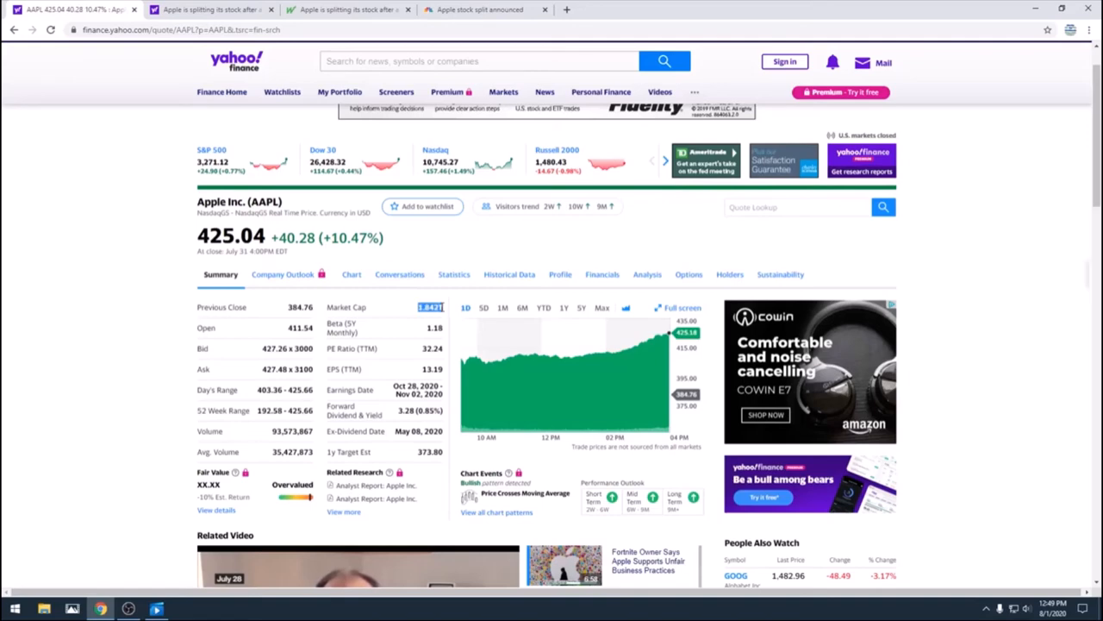